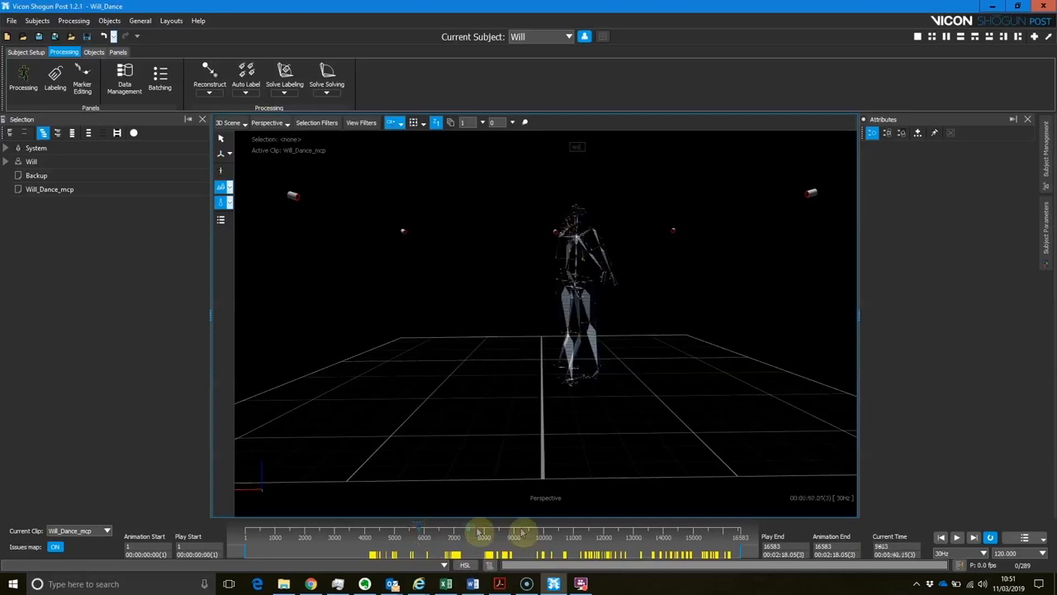
- Scrub the Will_Dance clip to another frame and bring up the General options
left_click_drag(479, 530, 499, 530)
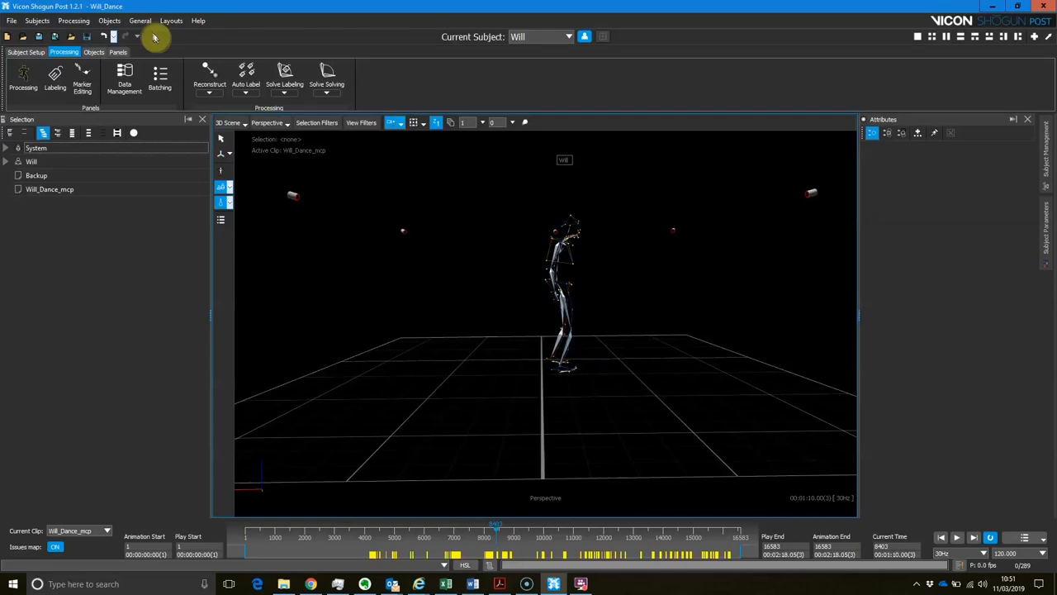
left_click(140, 20)
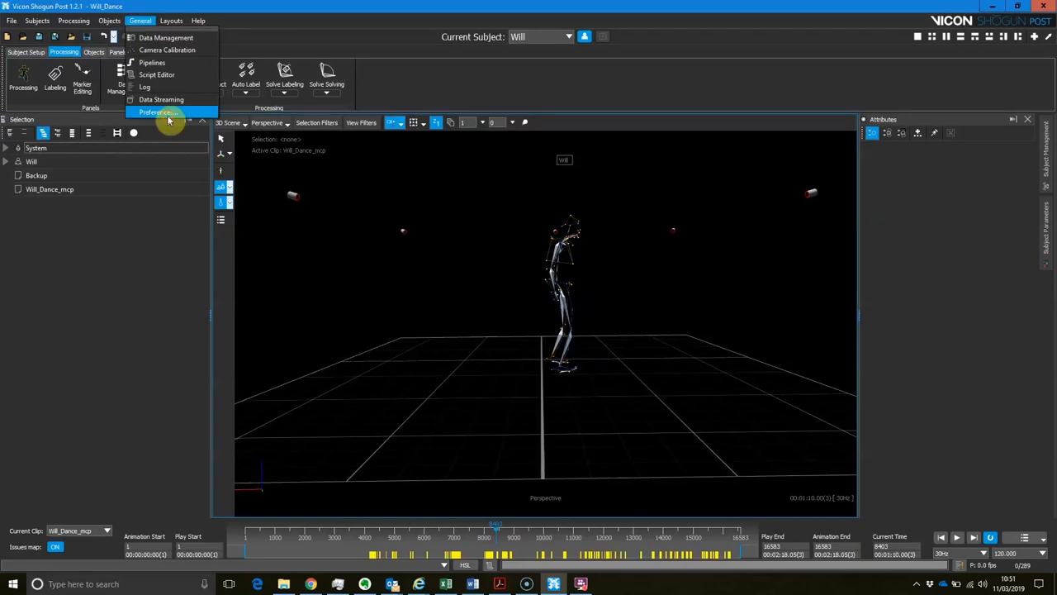
- Set FBX Motion export to Y up axis, Short namespace mode and selected objects only
left_click(158, 113)
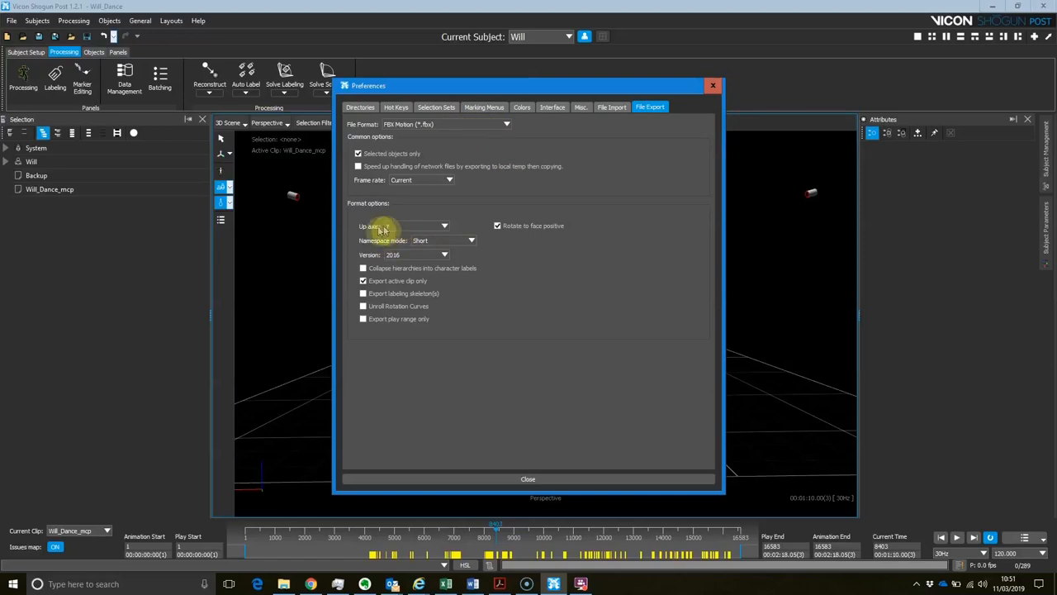
left_click(445, 224)
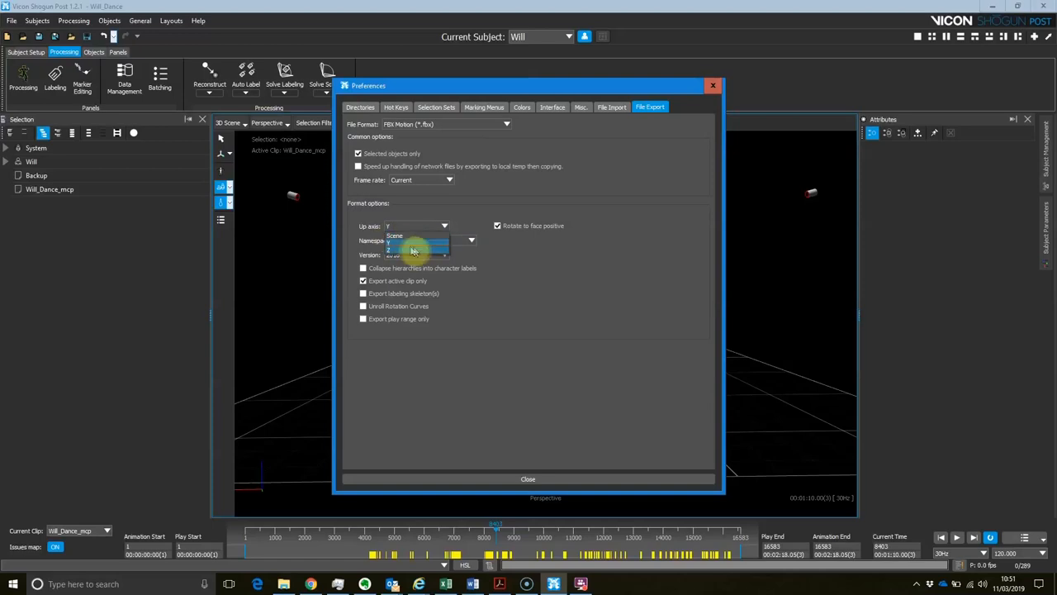
left_click(417, 245)
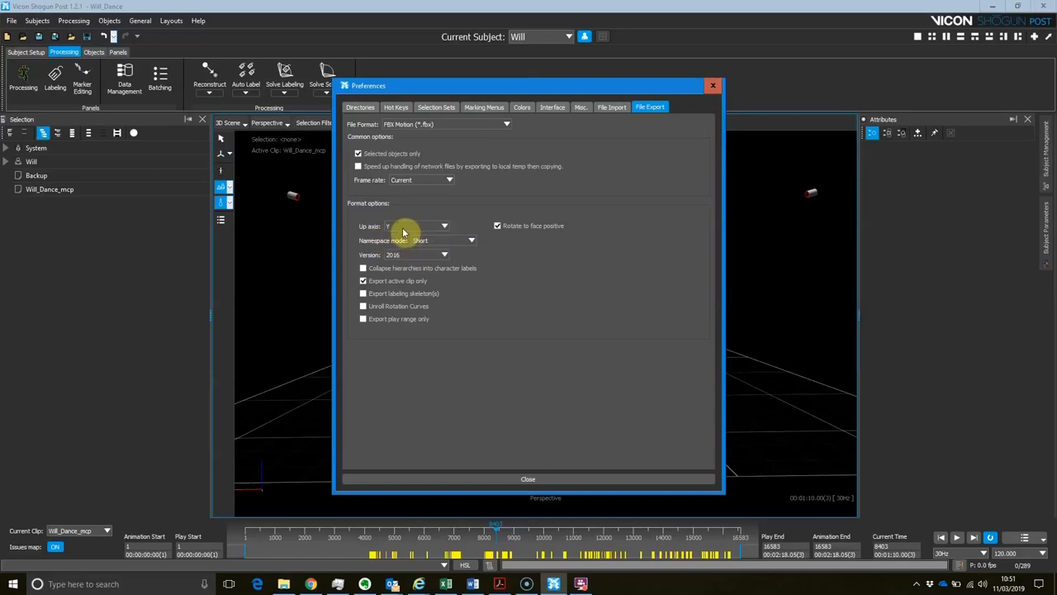
mouse_move(387, 183)
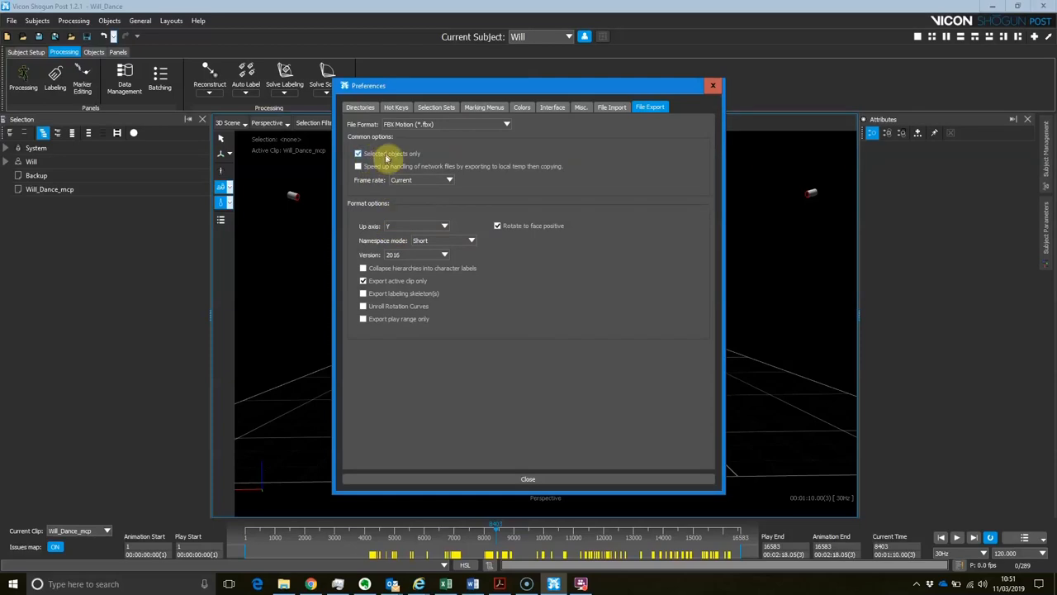
mouse_move(387, 156)
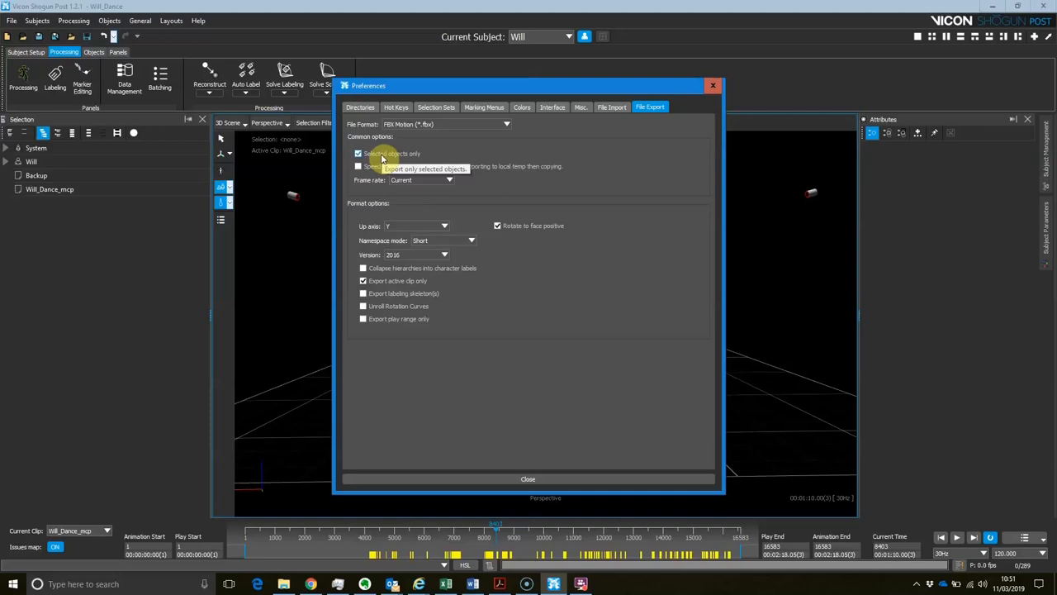
left_click(359, 153)
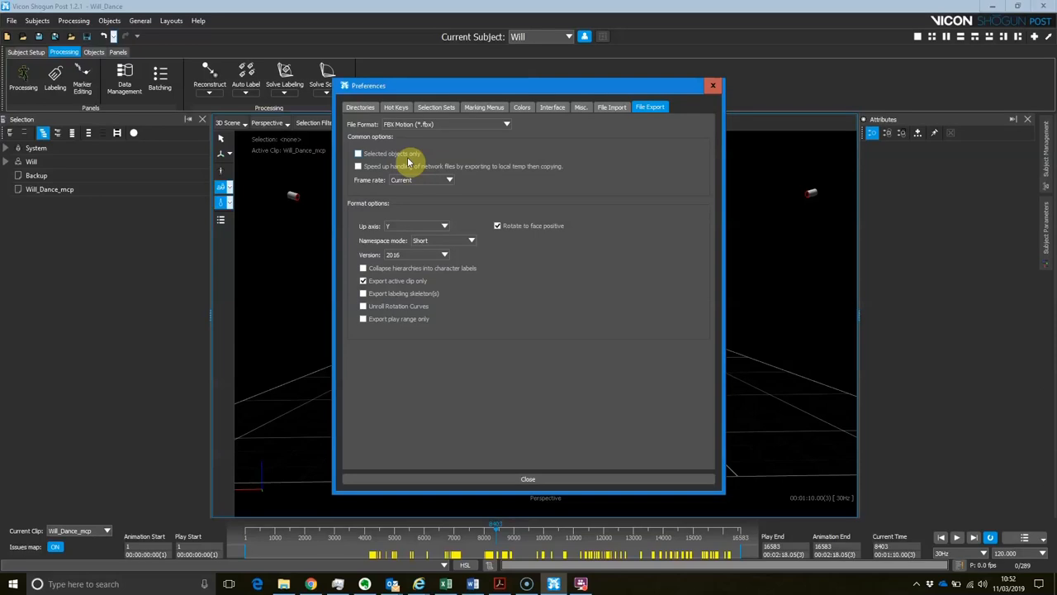
left_click(358, 152)
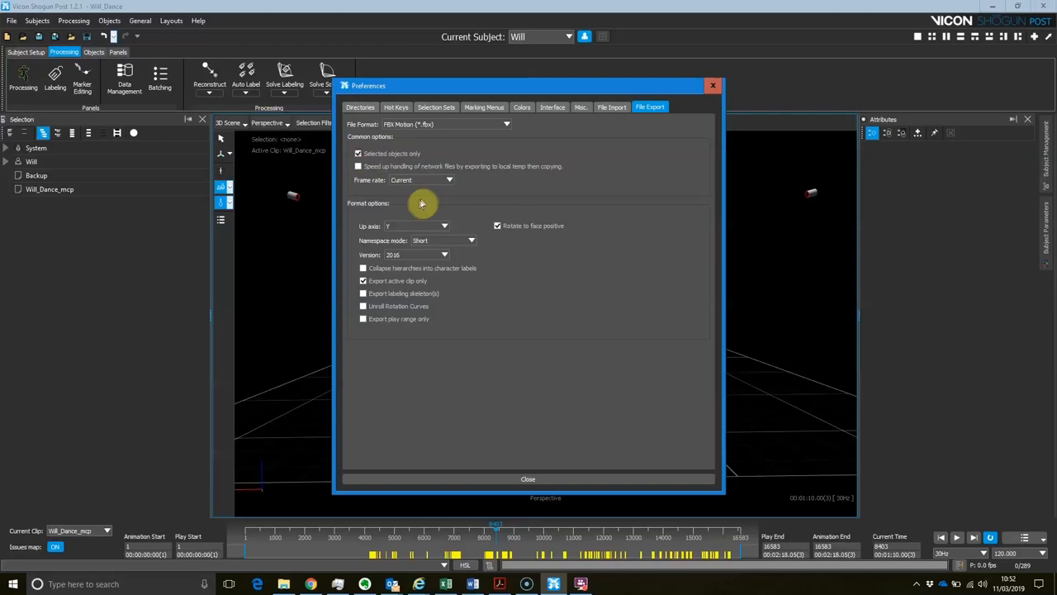
mouse_move(611, 274)
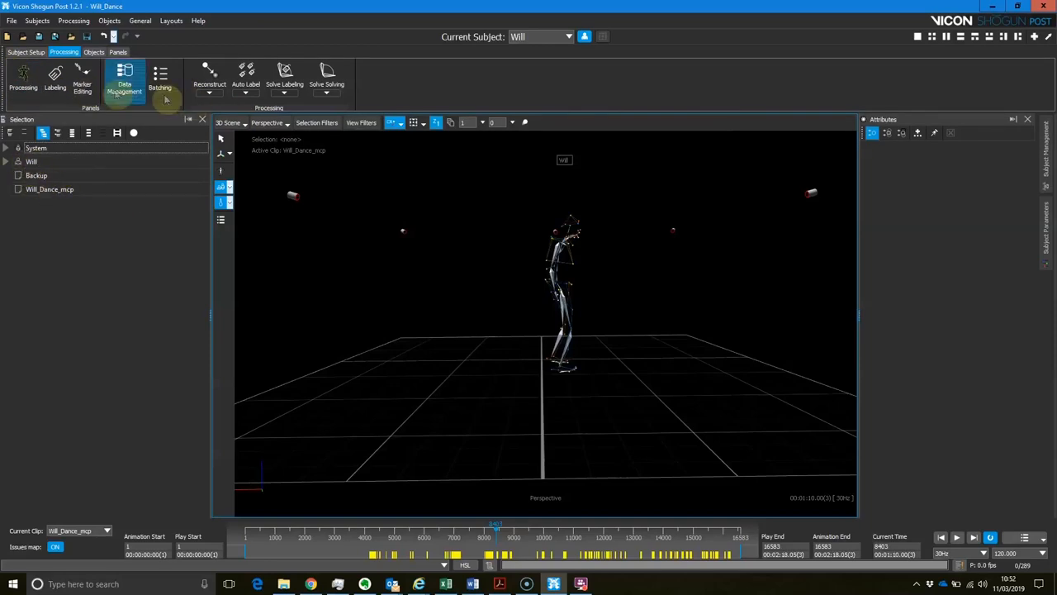
- Leave the preferences and show the collection of available panels
left_click(26, 51)
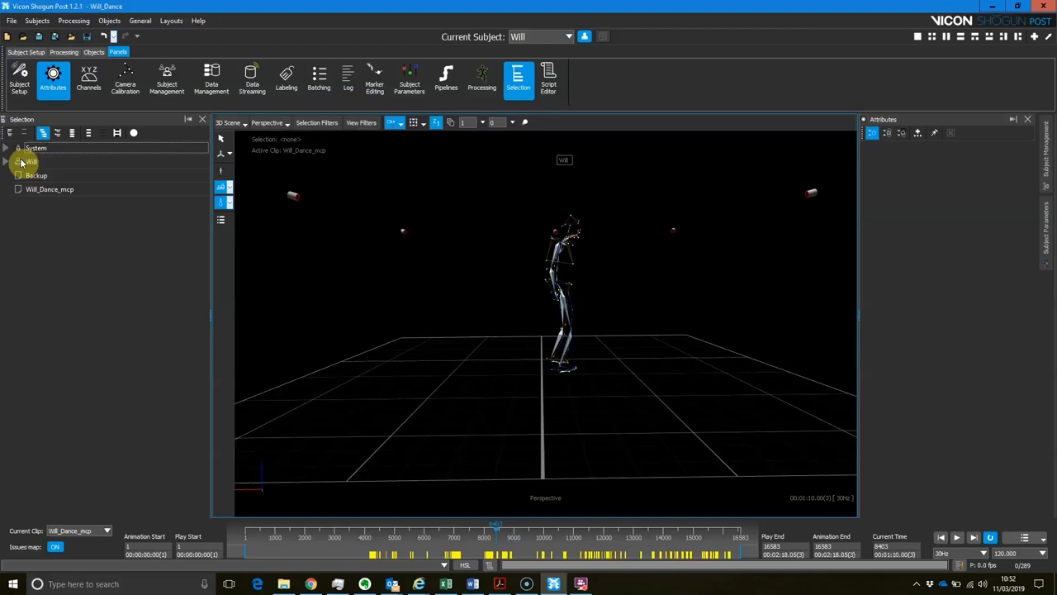
- Expand Will's Solving group and select its whole solved joint hierarchy
left_click(8, 161)
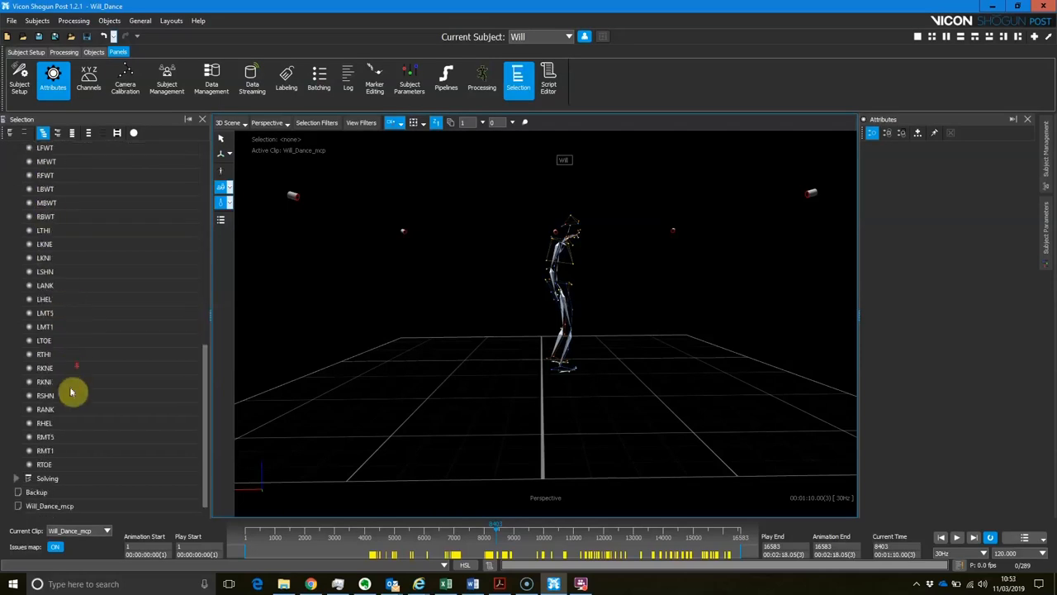
left_click(46, 479)
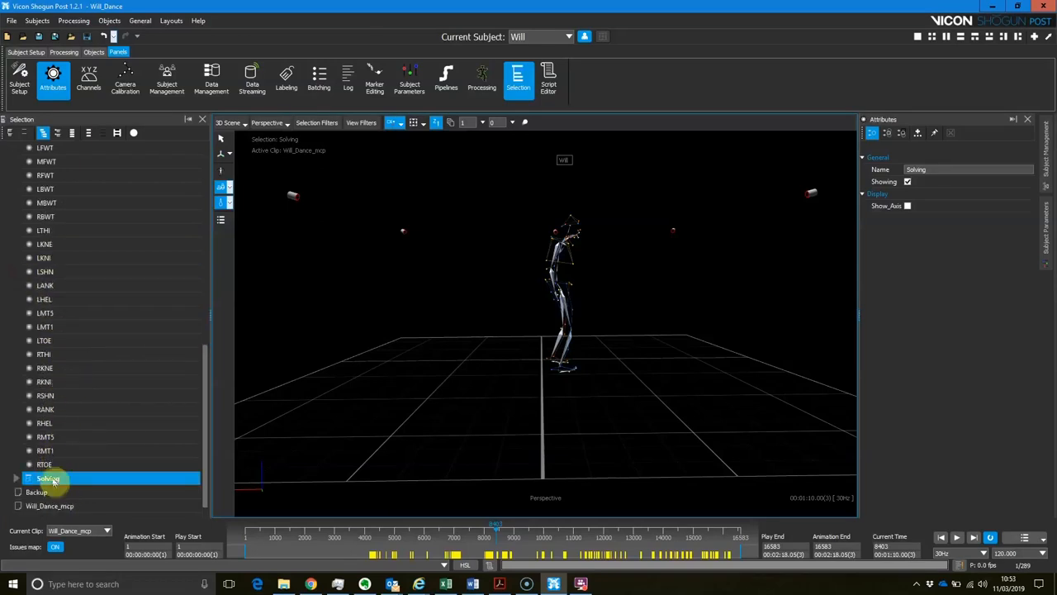
left_click(16, 479)
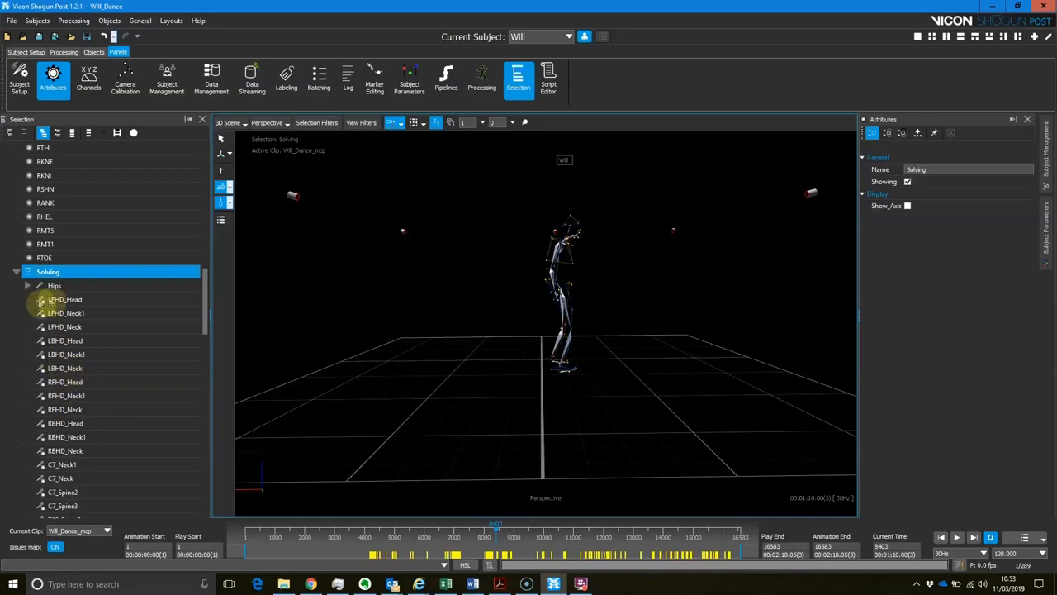
right_click(48, 271)
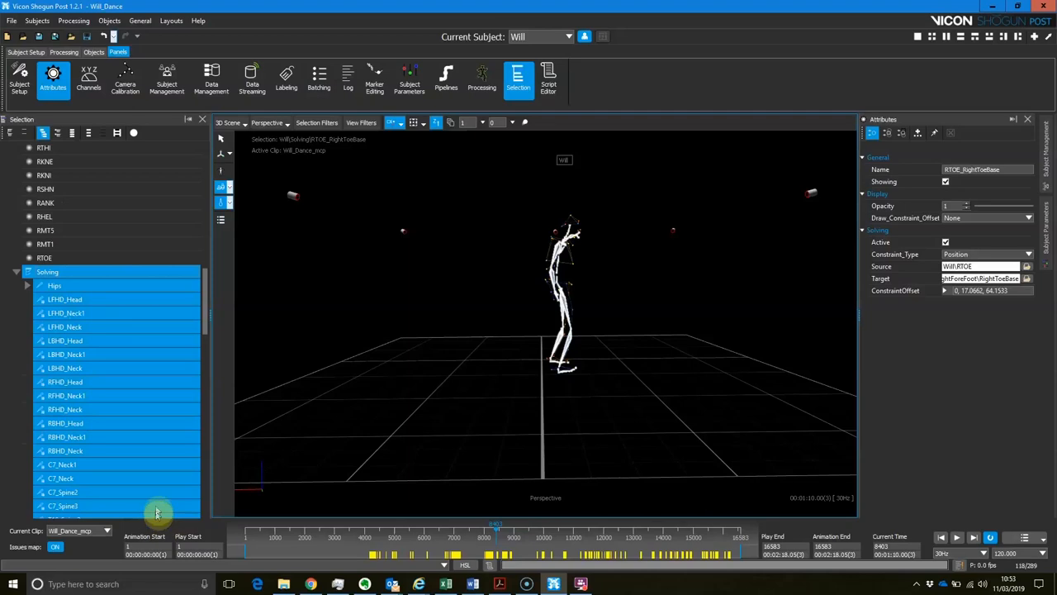
mouse_move(13, 20)
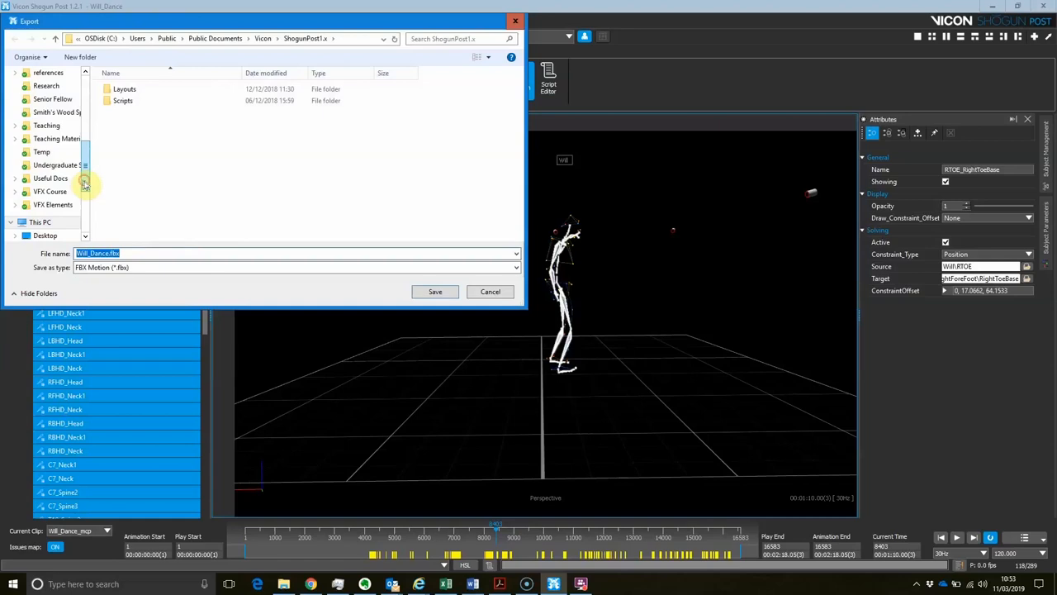
- Save the selected joints as Will_Dance.fbx (FBX Motion) in the desktop Temp folder
left_click(45, 195)
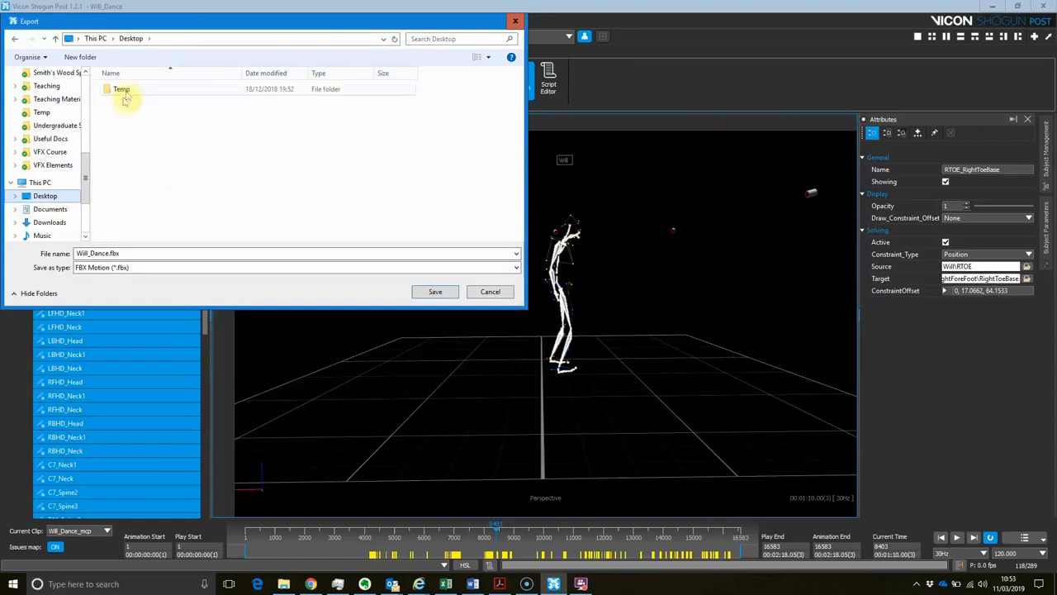
double_click(123, 90)
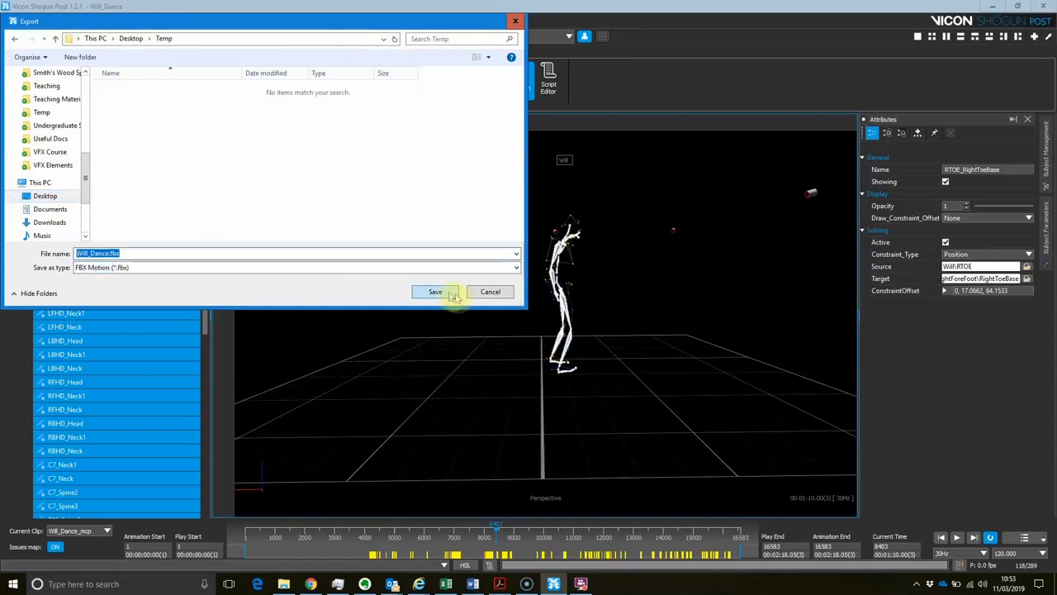
left_click(434, 291)
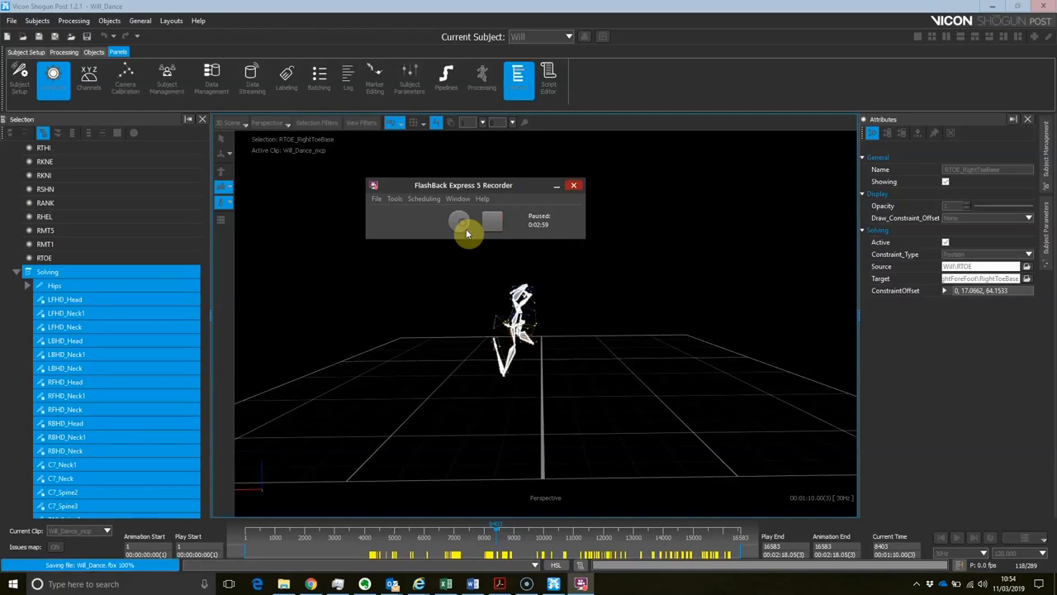
- Wait for the Will_Dance.fbx export to finish writing with the joints still selected
left_click(459, 221)
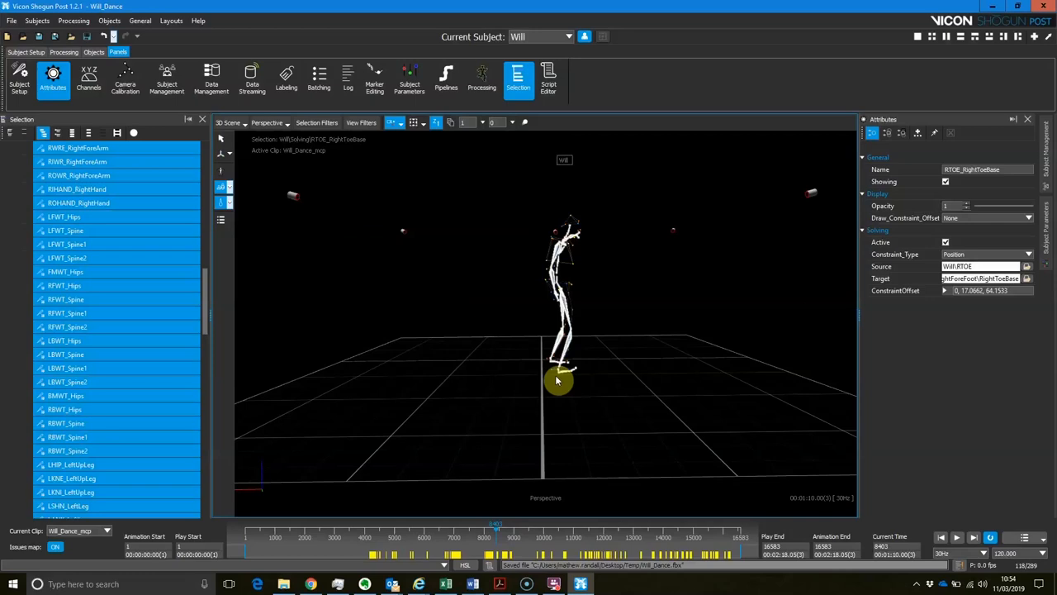
mouse_move(208, 301)
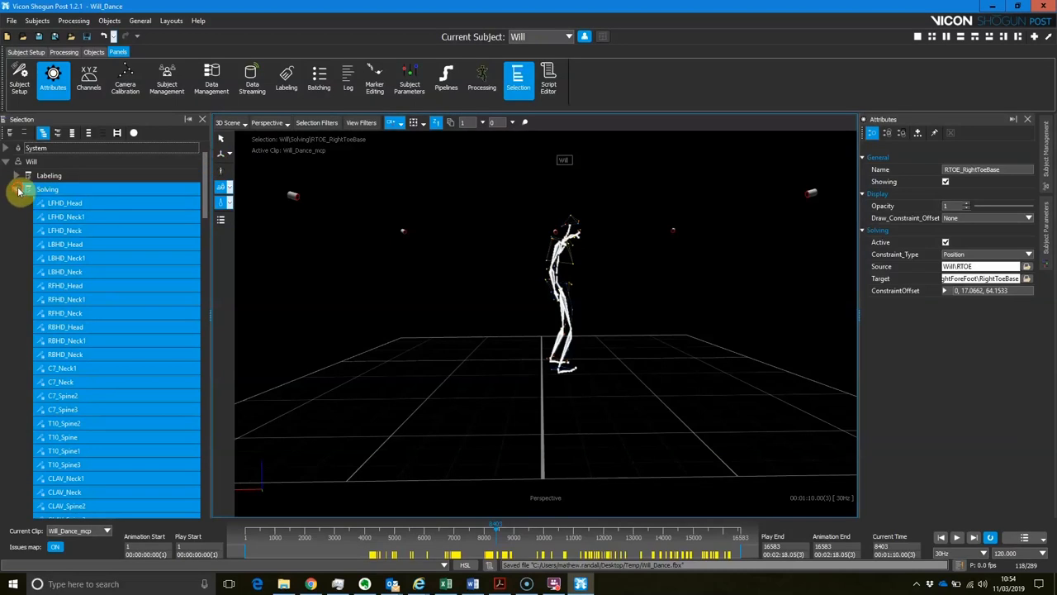
- Collapse the Solving joint hierarchy and select the Will subject node itself
left_click(27, 189)
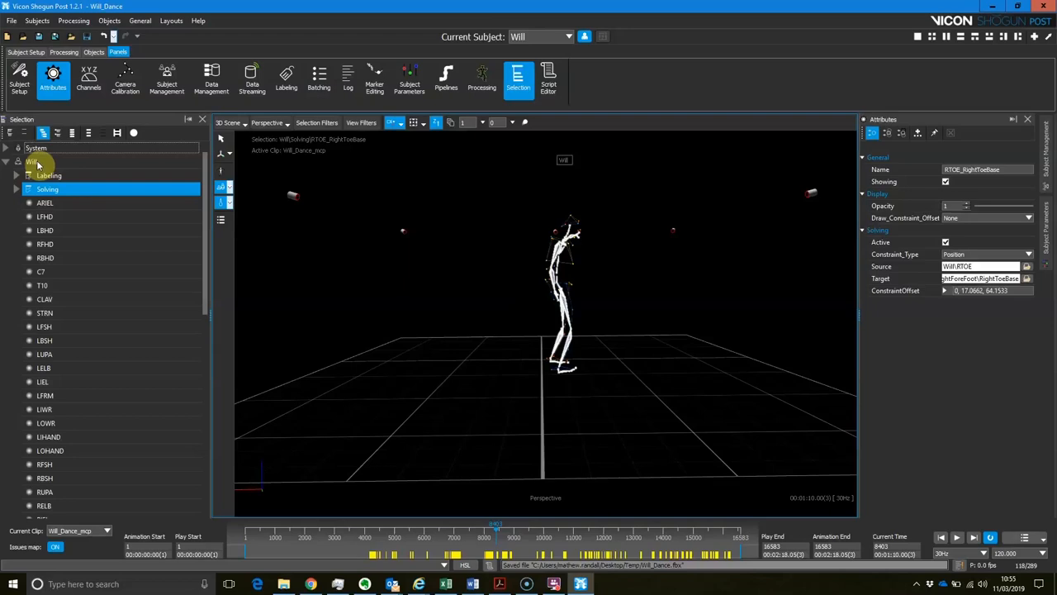
mouse_move(33, 163)
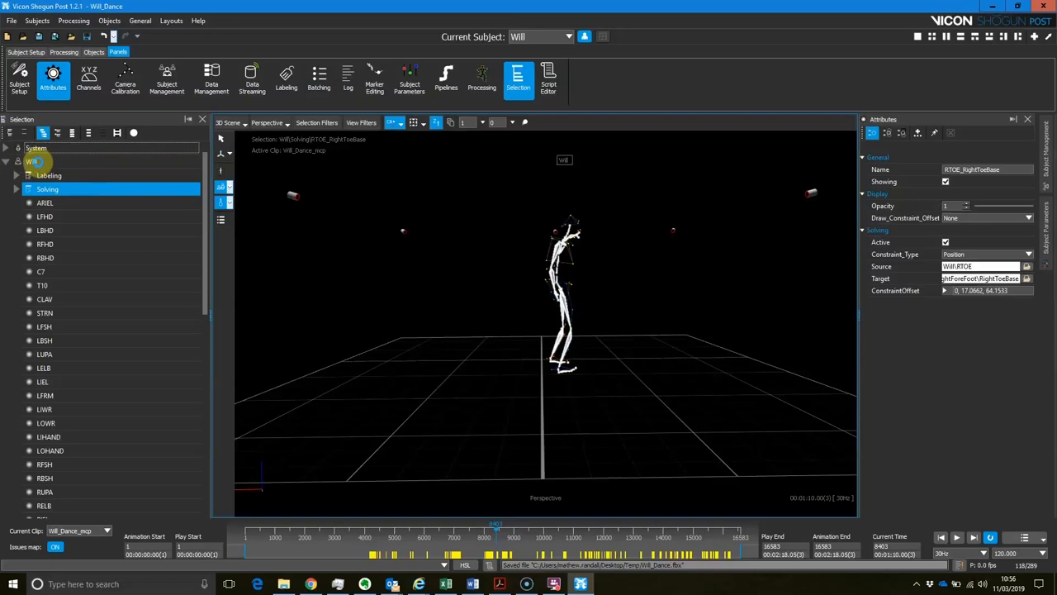
left_click(33, 162)
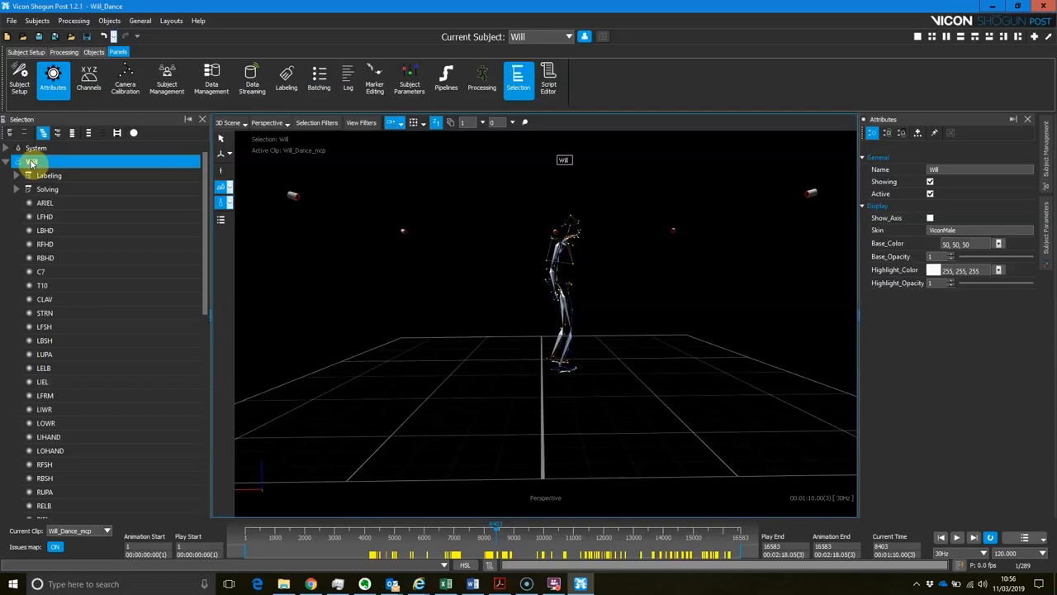